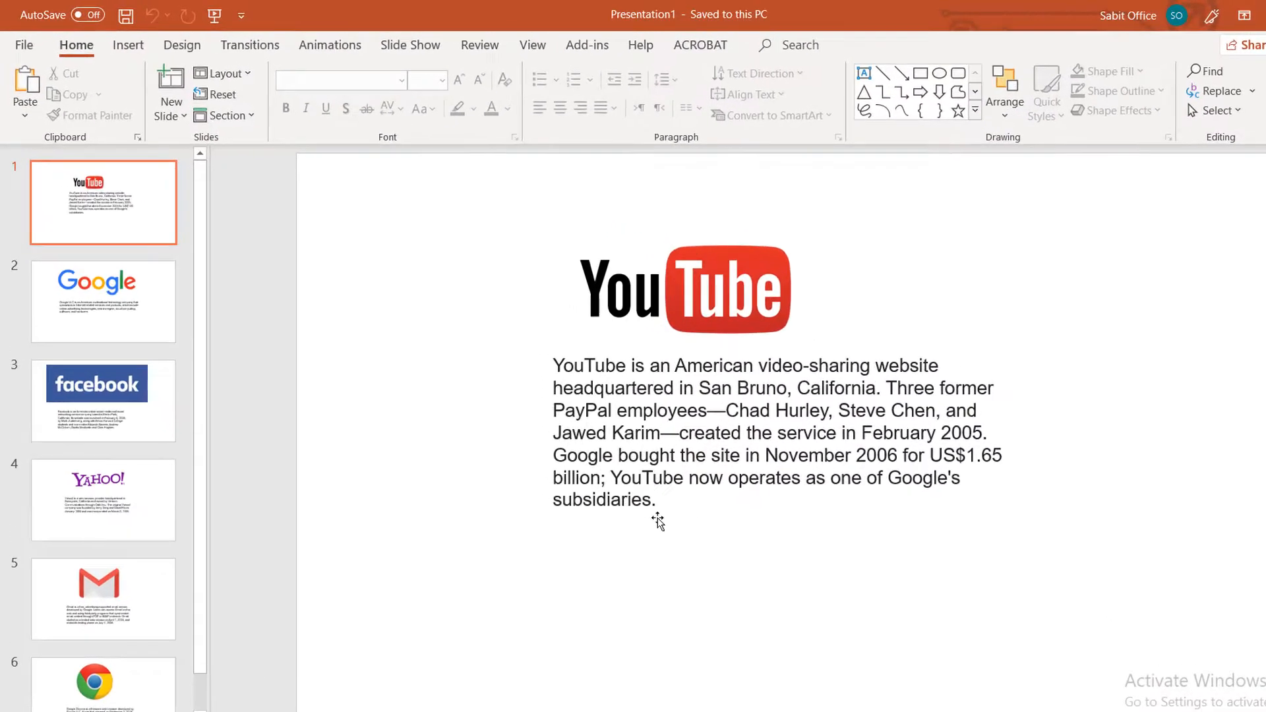
Step: Switch the ribbon to the Insert tab
left_click(129, 44)
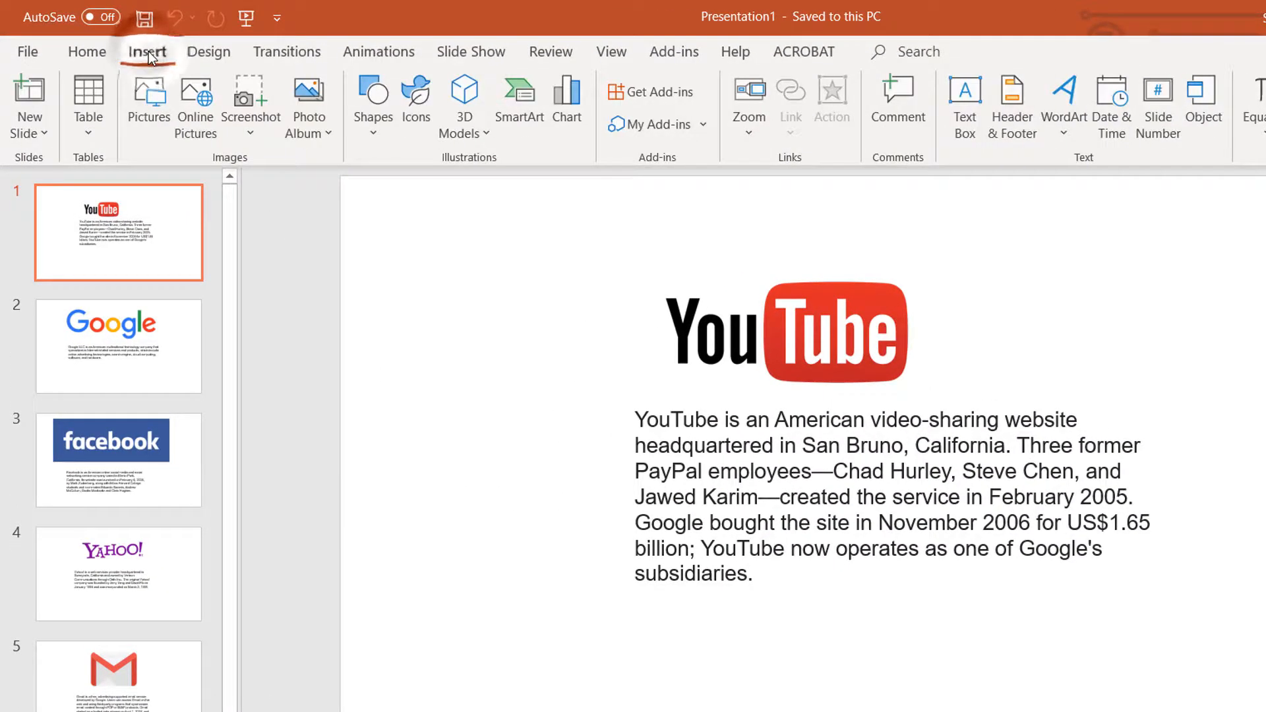
Step: Insert the Screenshot (52) hand-holding-phone picture onto the first slide
left_click(148, 97)
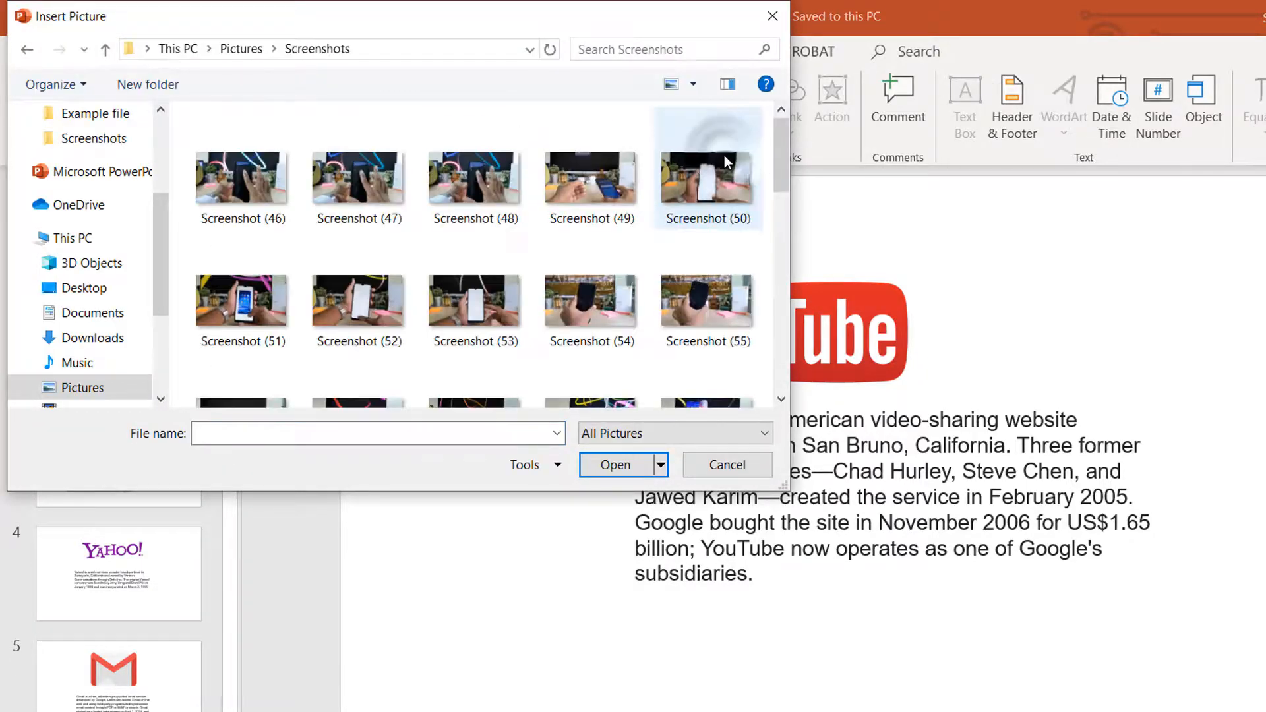
left_click(358, 299)
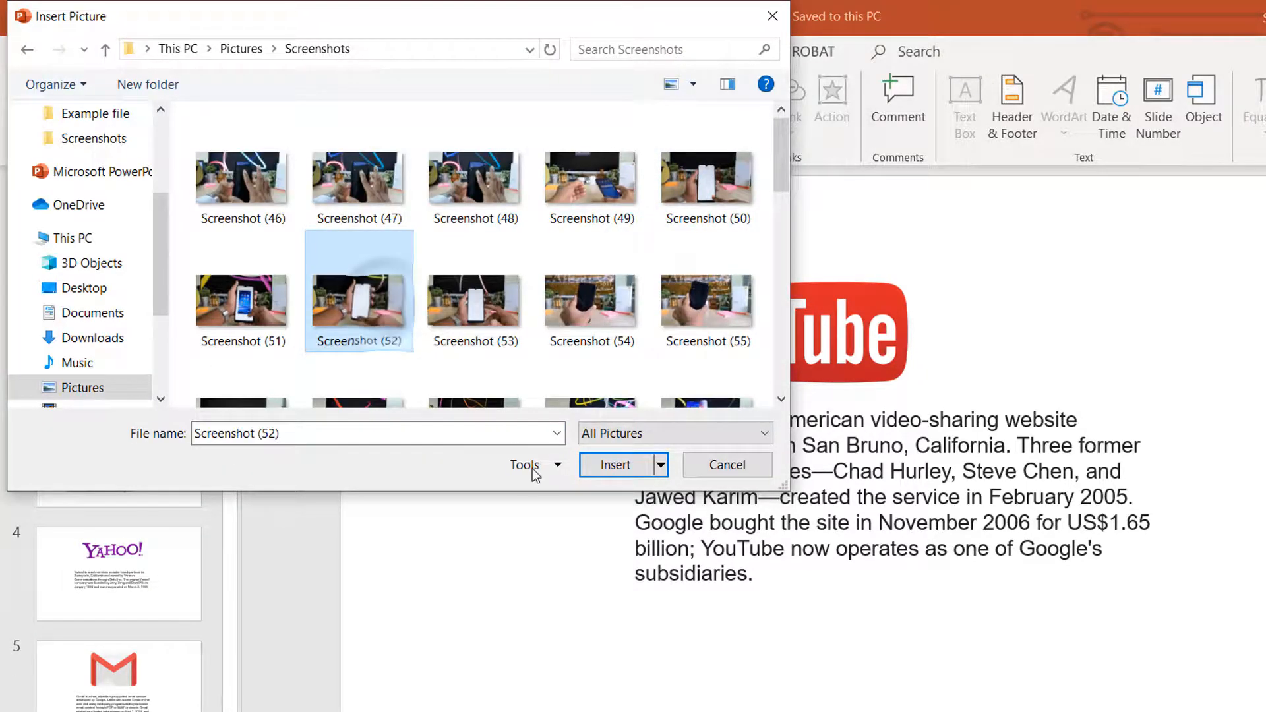
left_click(614, 464)
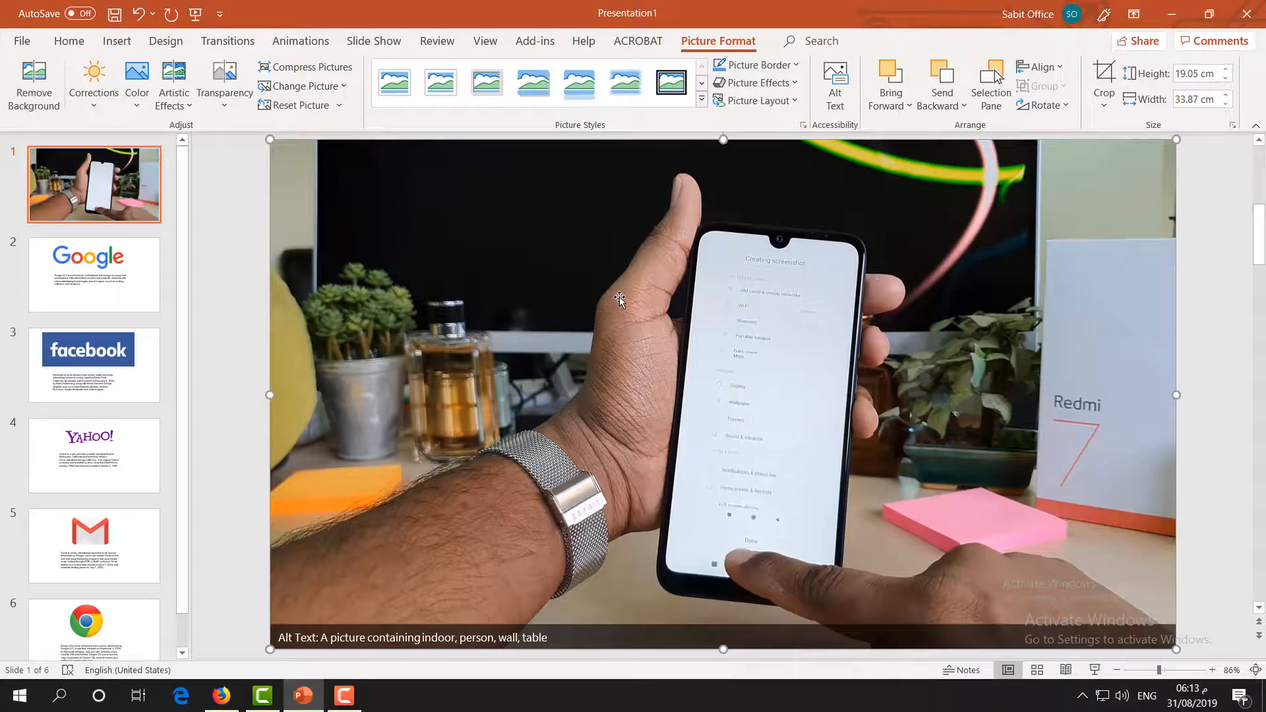
mouse_move(1039, 199)
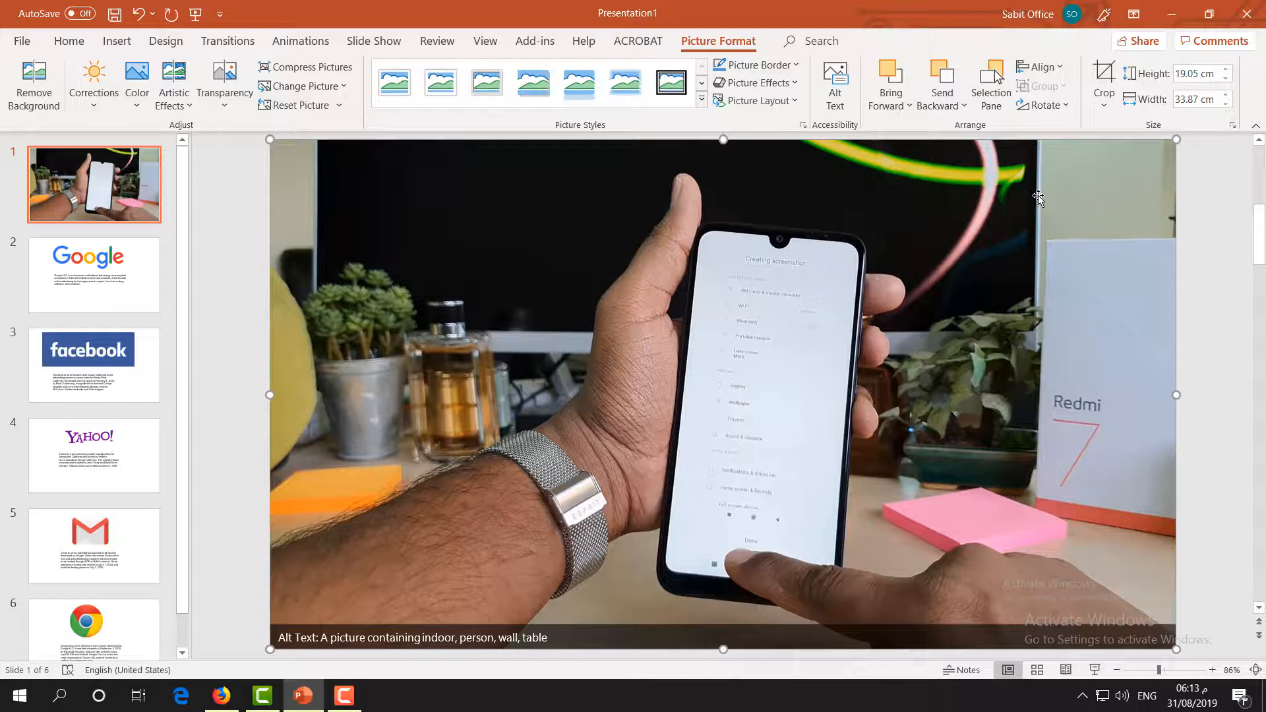
mouse_move(1026, 148)
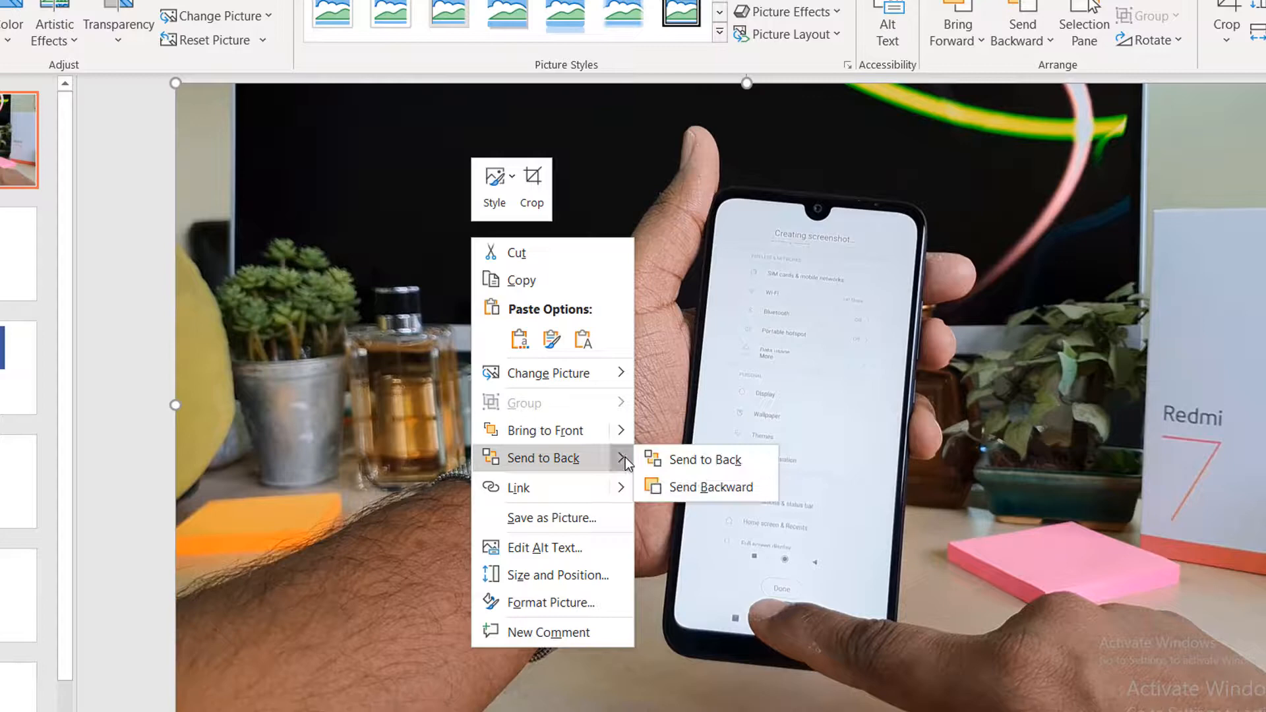
Step: Send the hand-and-phone photo to back, then cut it to the clipboard
left_click(701, 459)
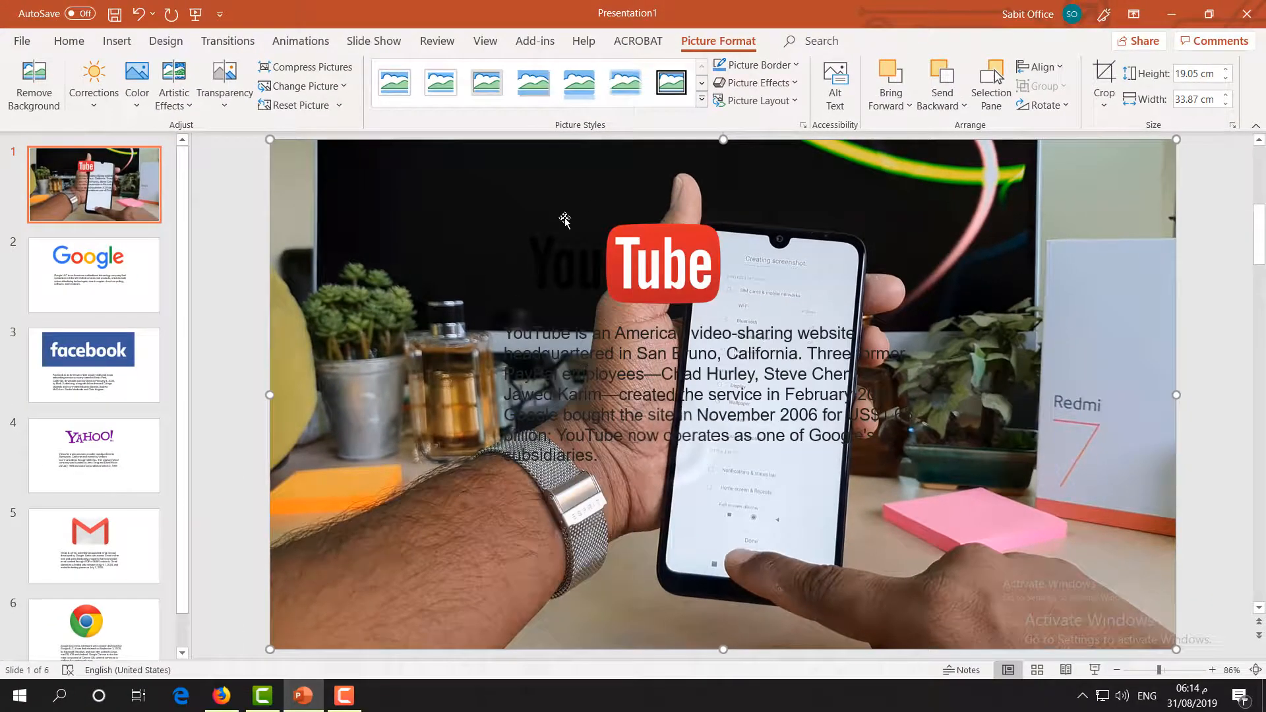
mouse_move(632, 202)
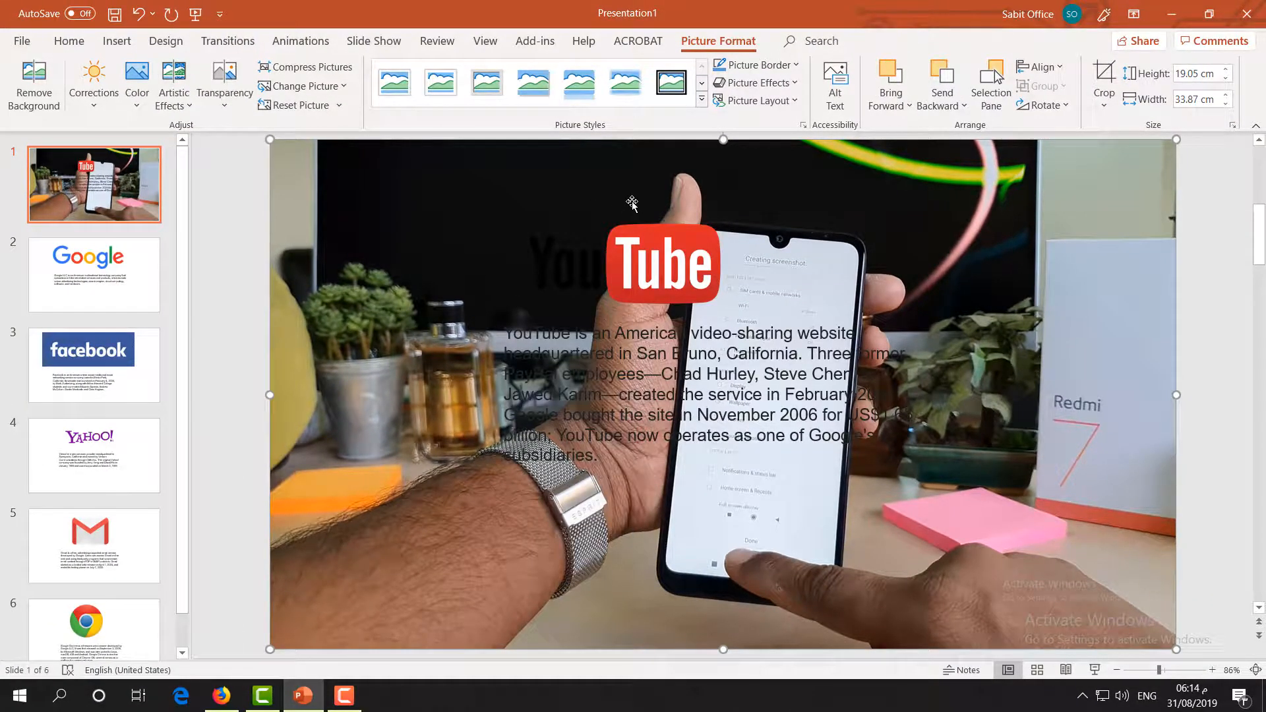
key("ctrl+x")
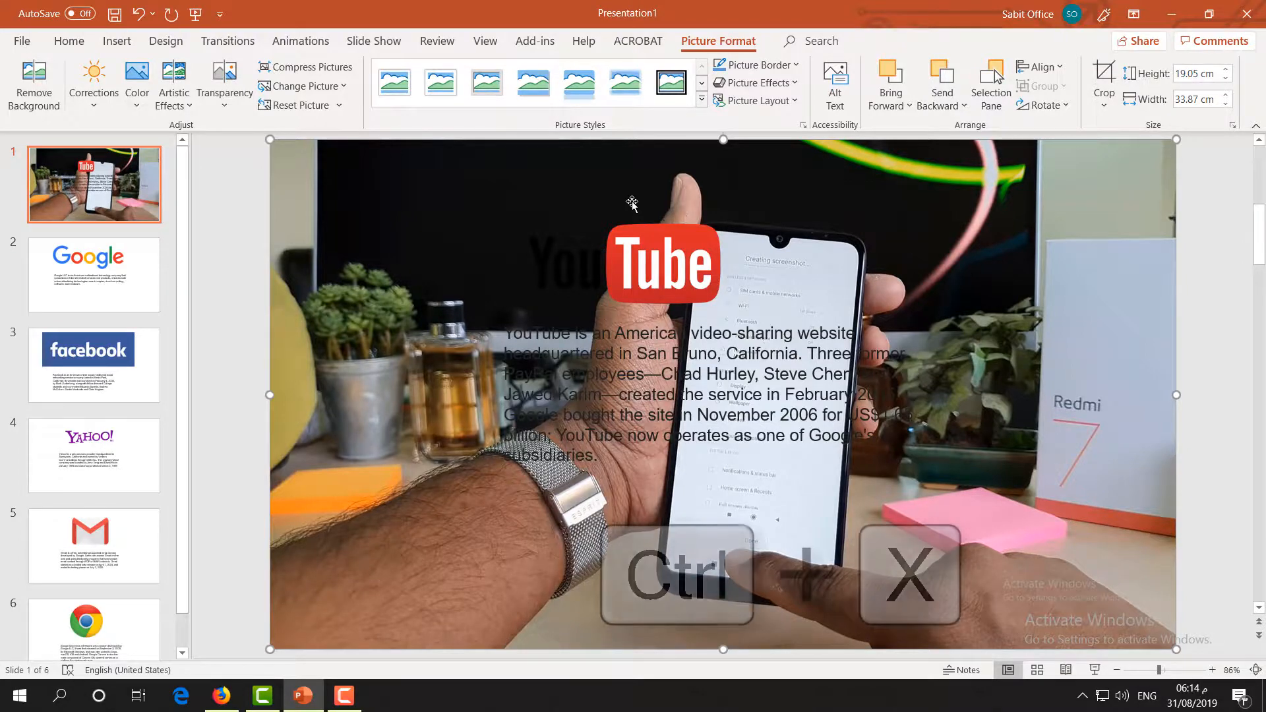
key("ctrl+x")
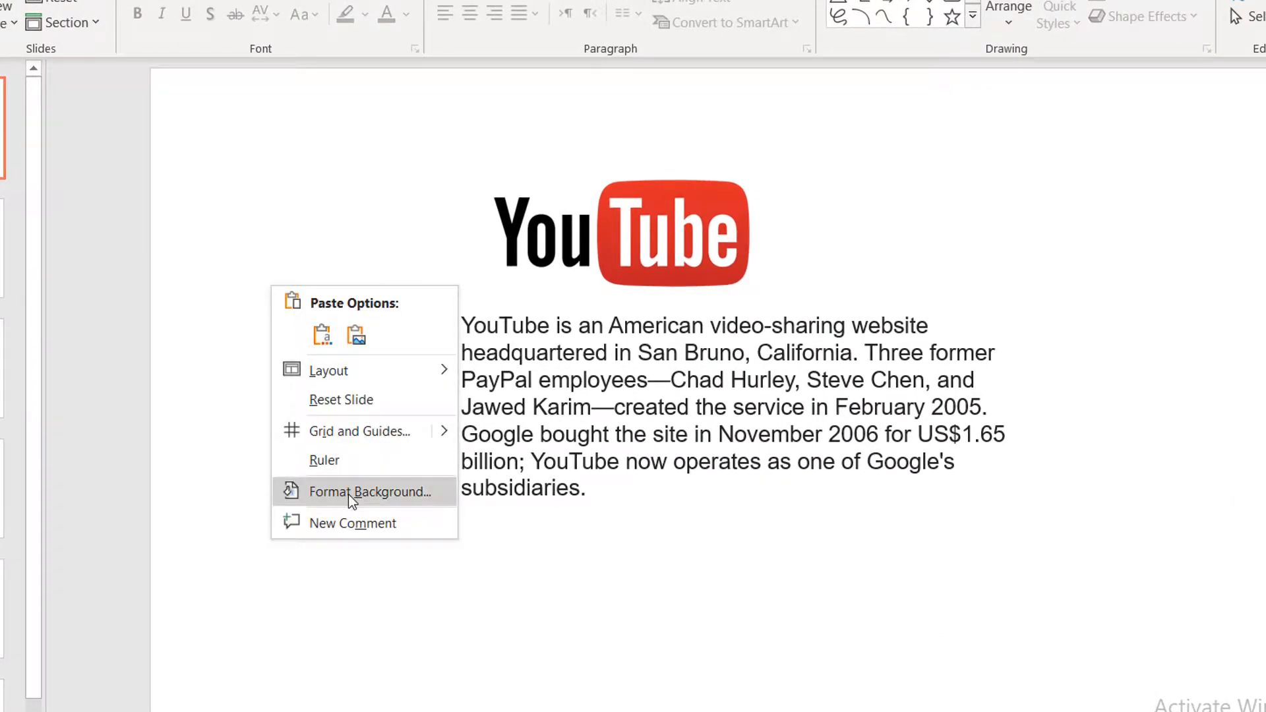
Step: Open Format Background for the first slide
left_click(369, 492)
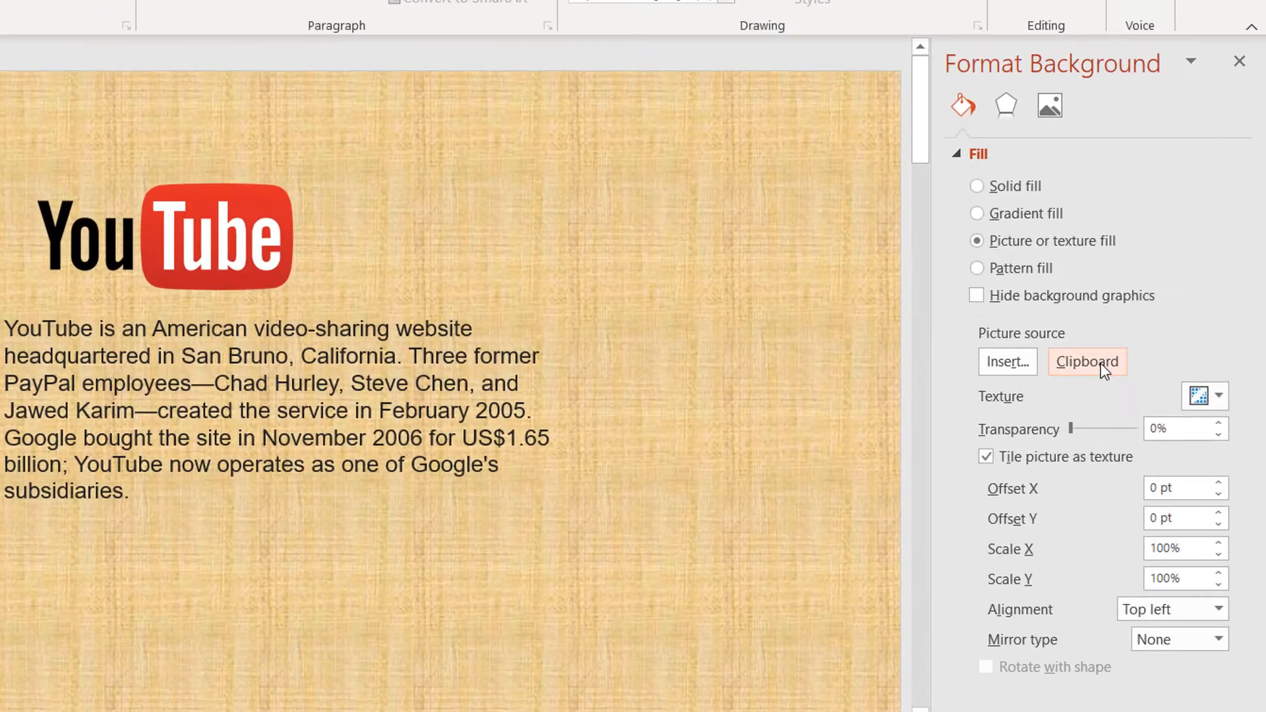
Step: Fill the slide background with the clipboard photo
left_click(1086, 360)
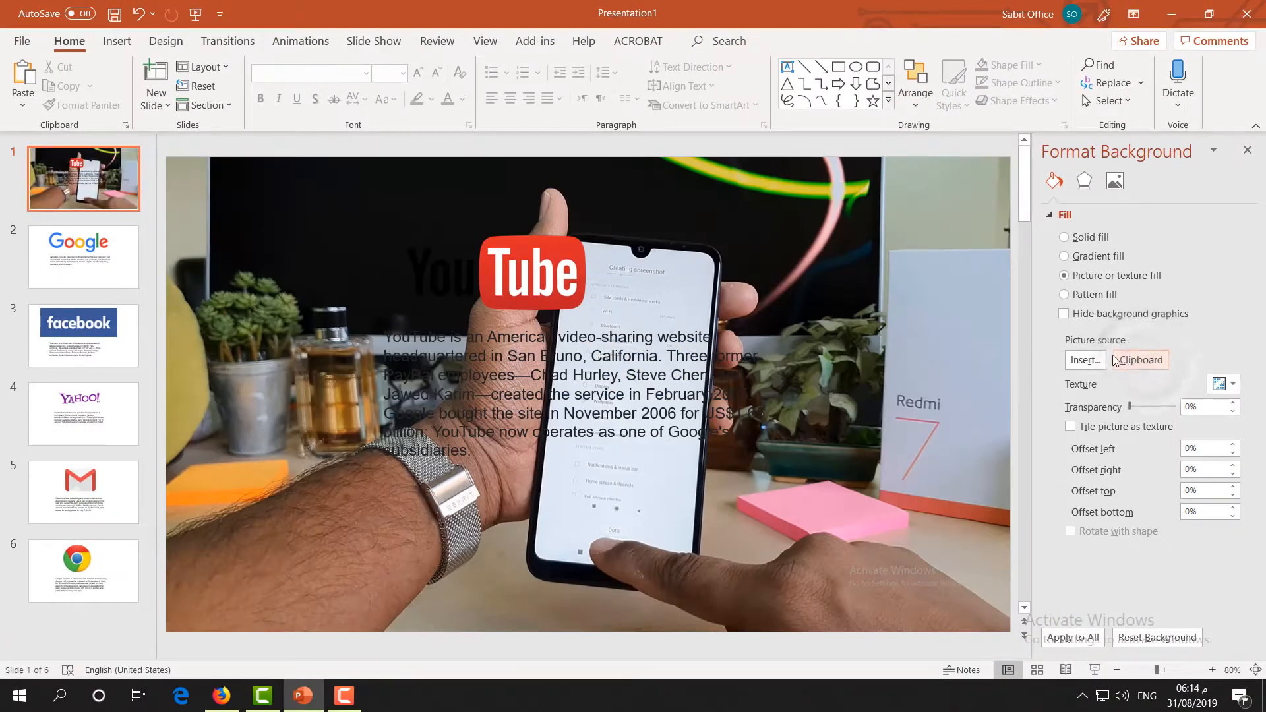
mouse_move(912, 306)
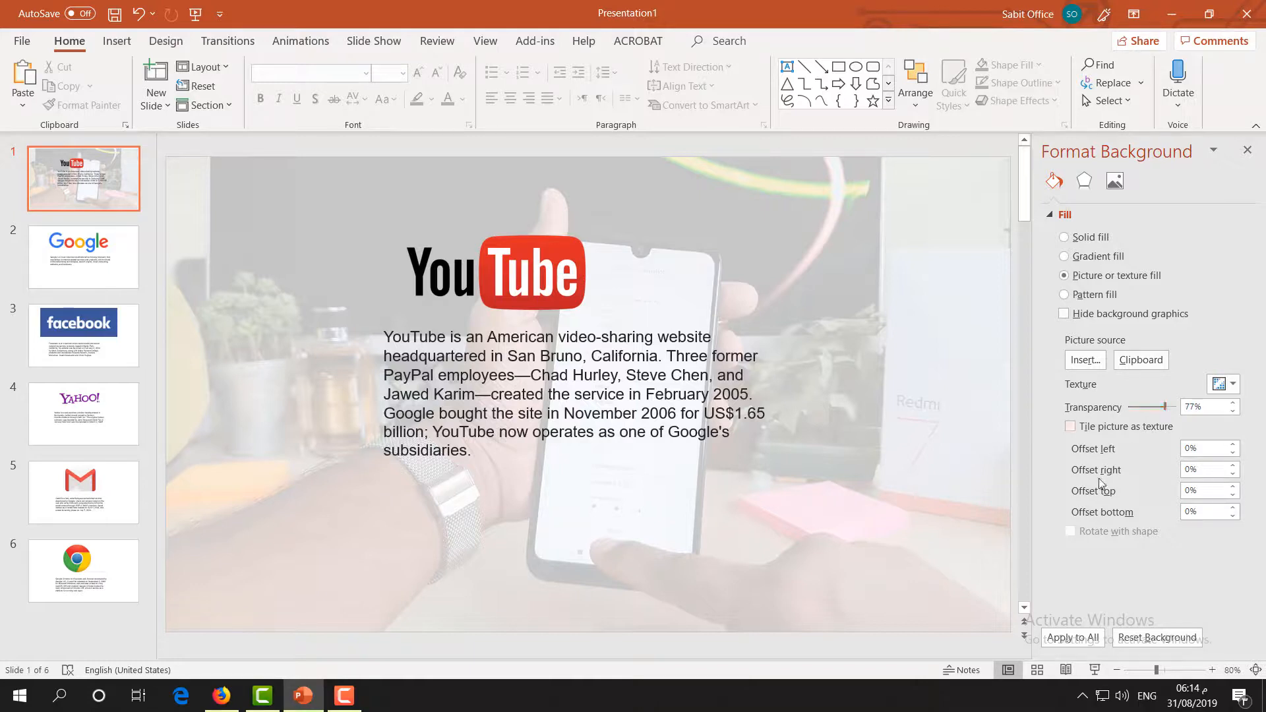
mouse_move(162, 227)
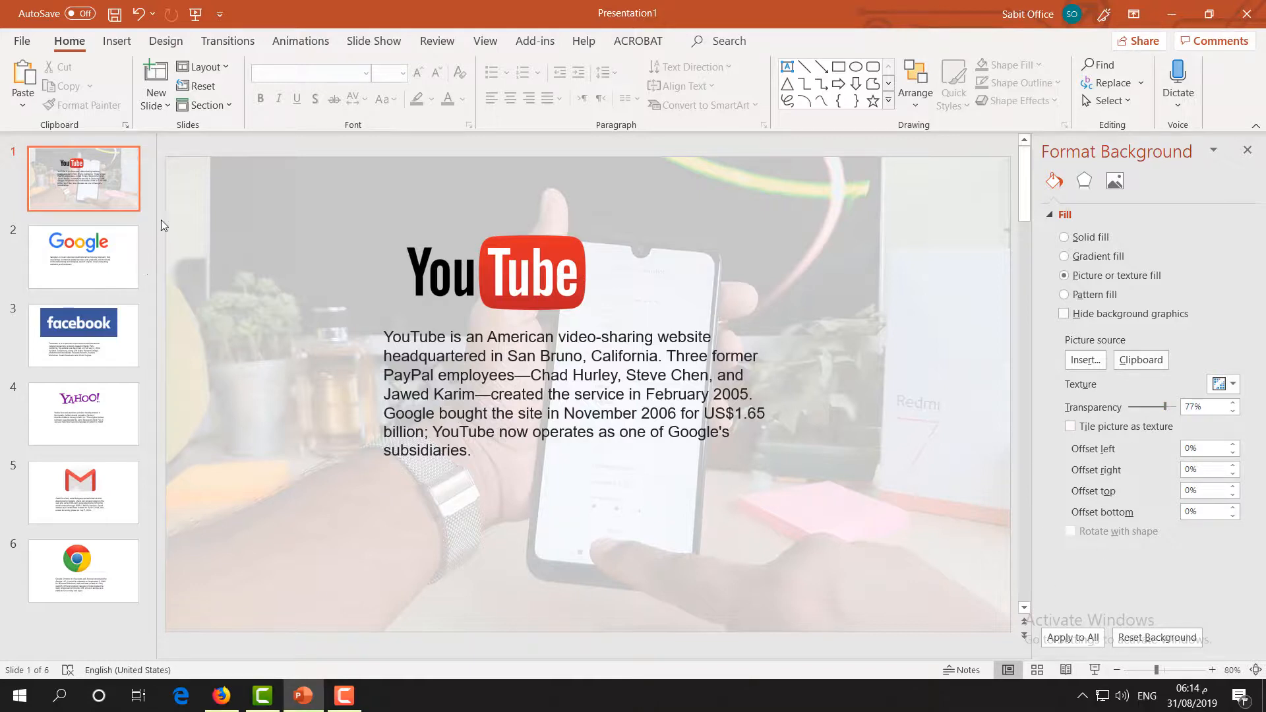
mouse_move(29, 301)
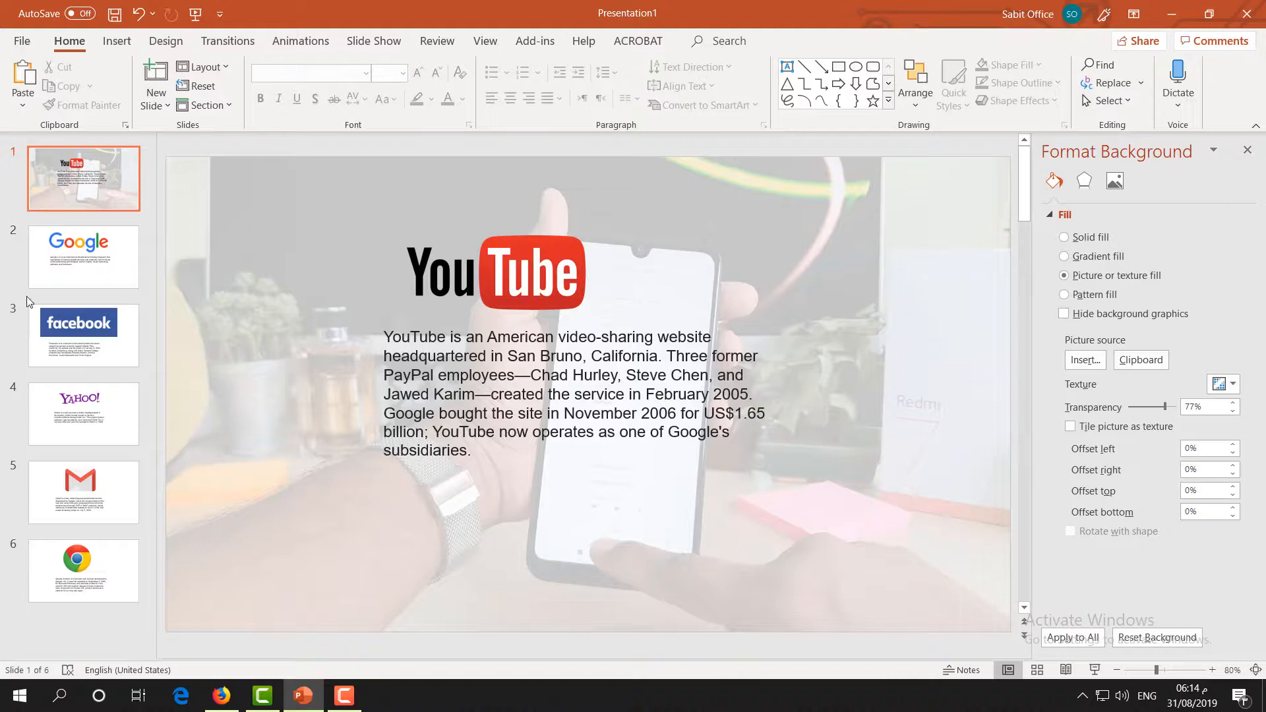
mouse_move(1117, 611)
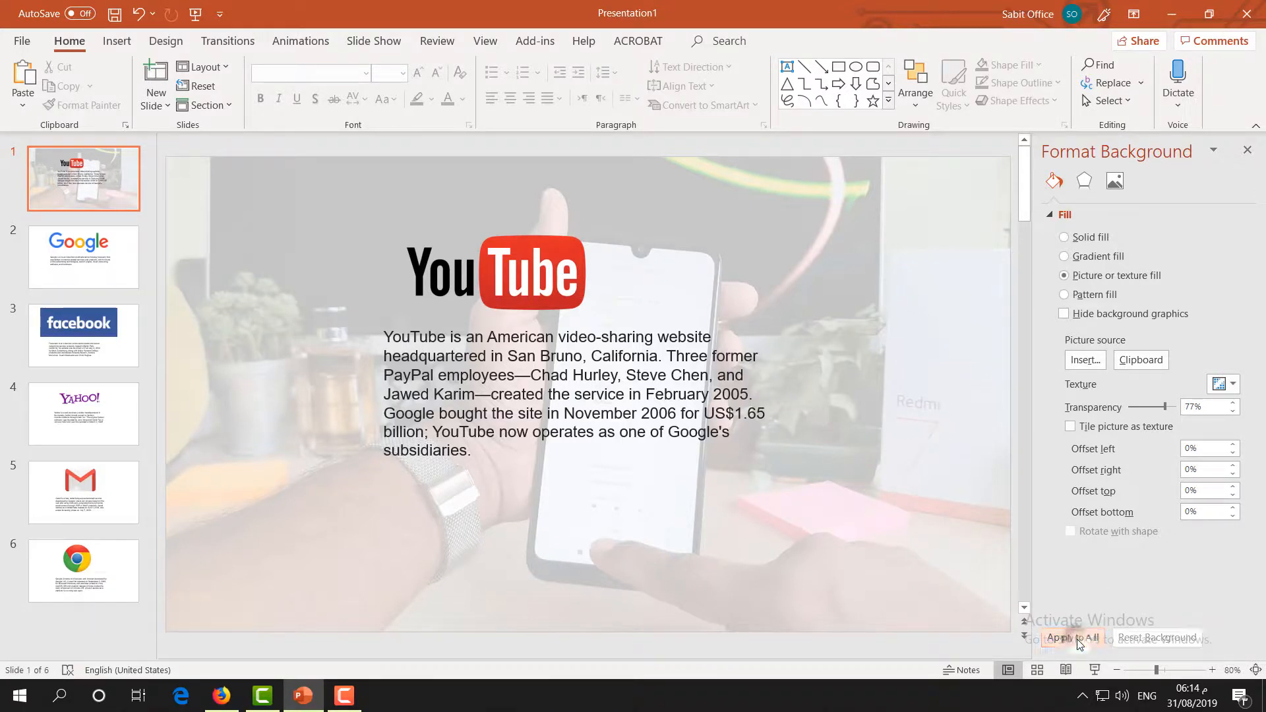
Step: Apply the 77% transparent photo background to all six slides
left_click(1072, 637)
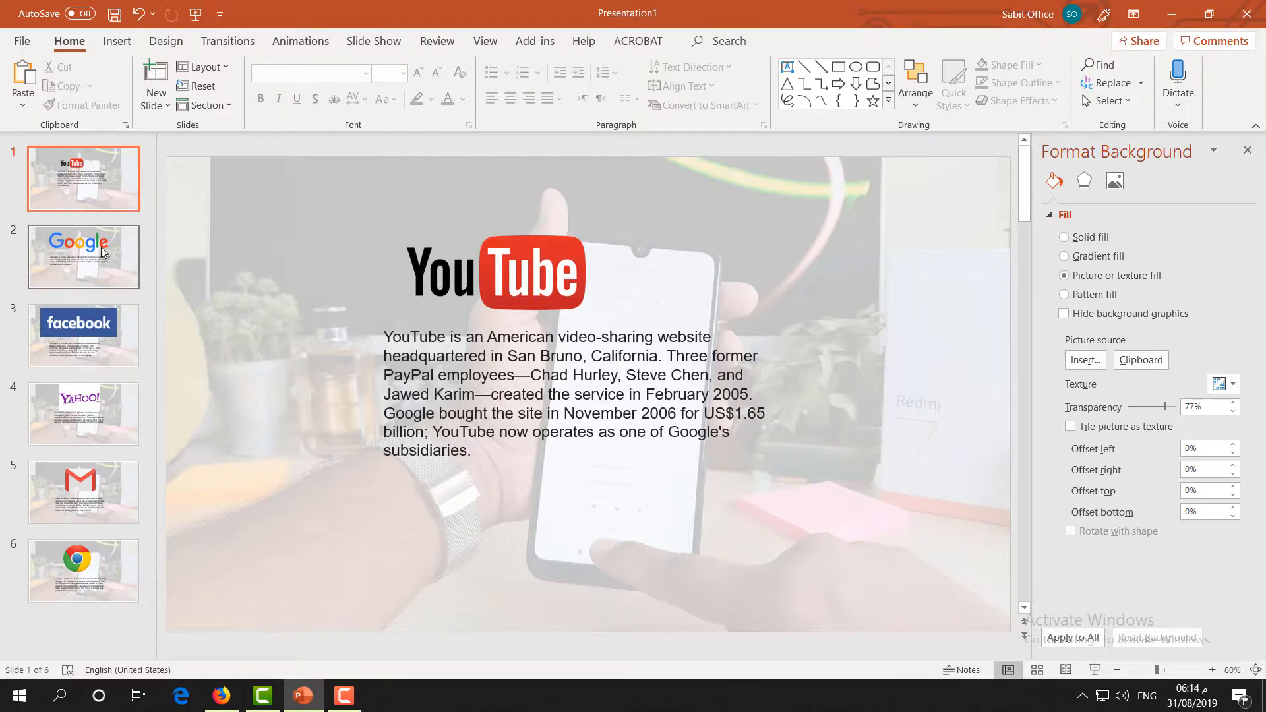
mouse_move(105, 269)
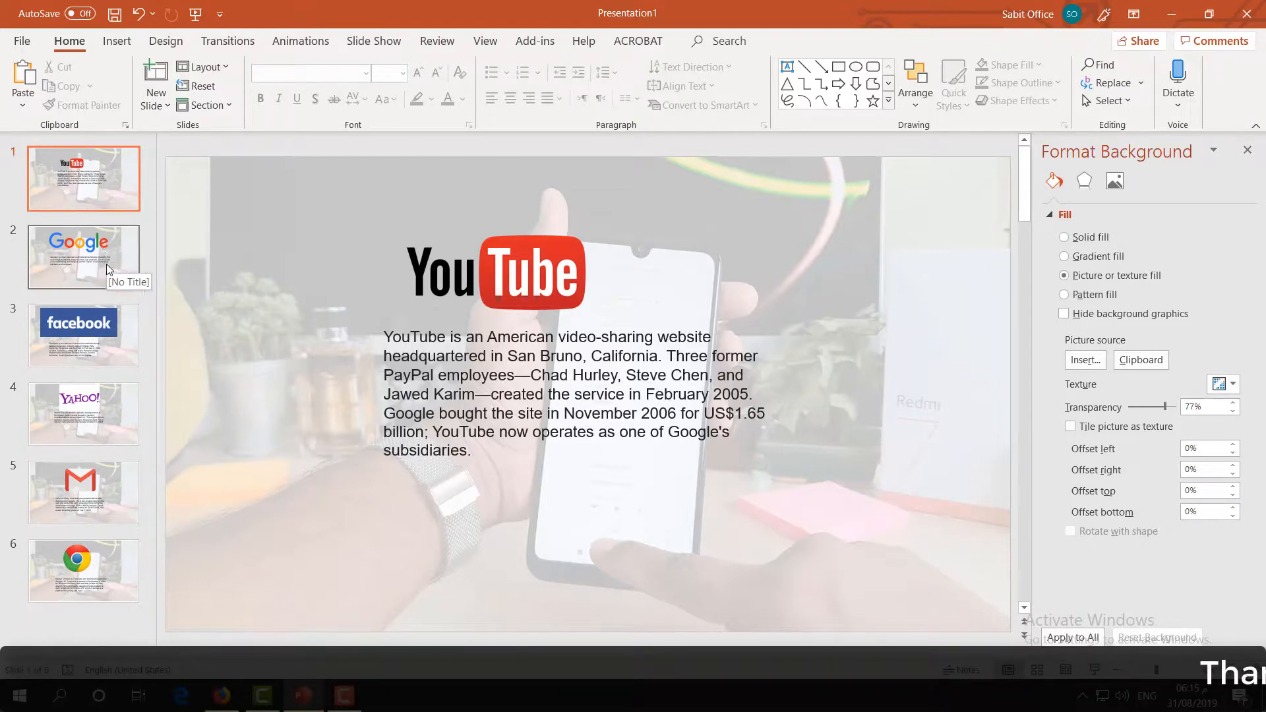
mouse_move(127, 326)
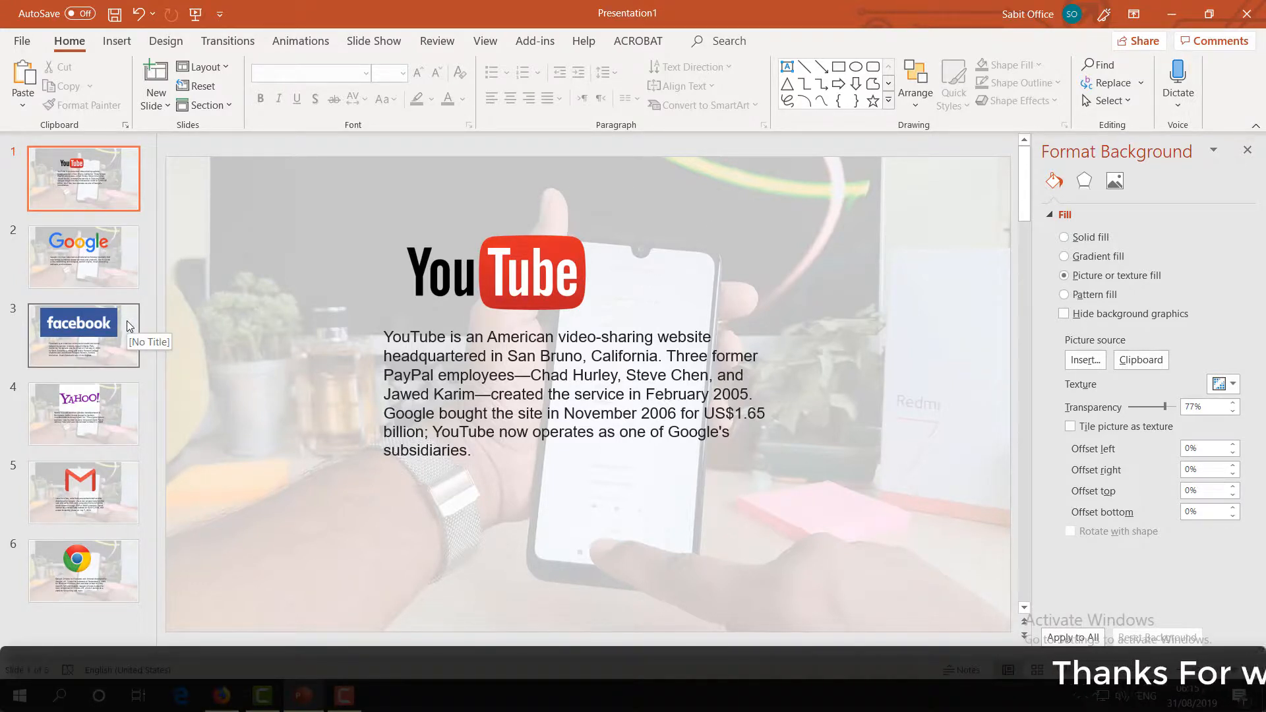